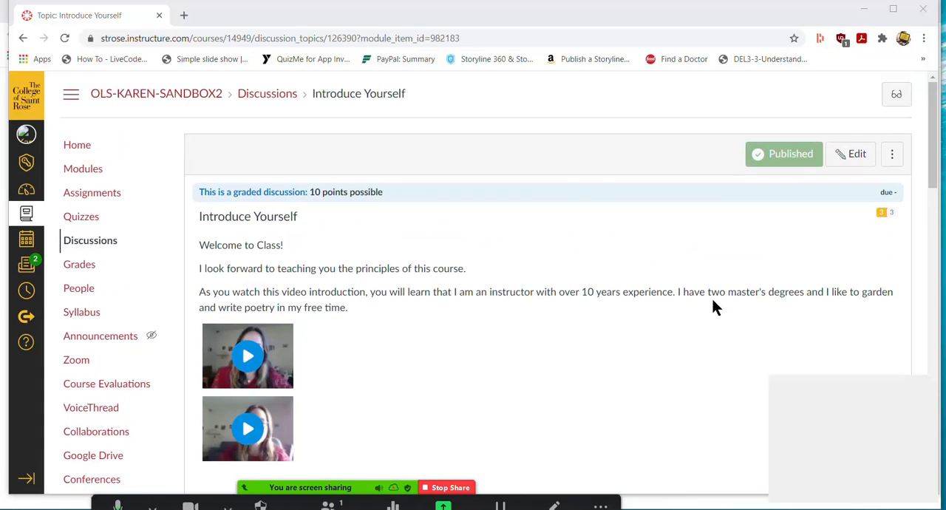
mouse_move(759, 339)
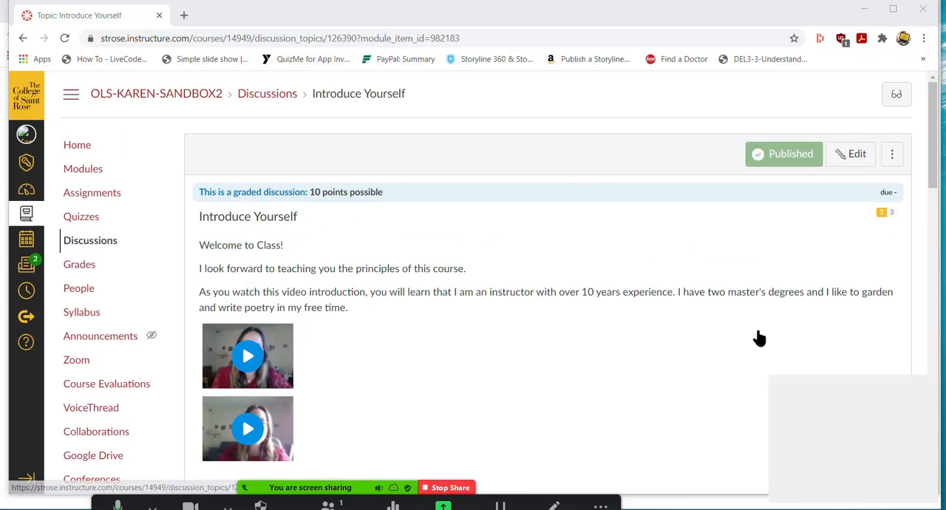
scroll("down", 3)
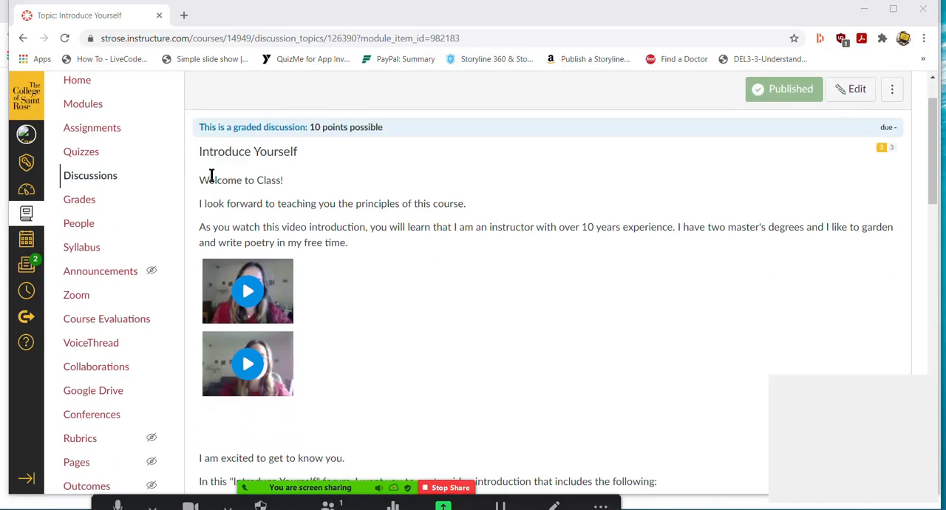
mouse_move(318, 183)
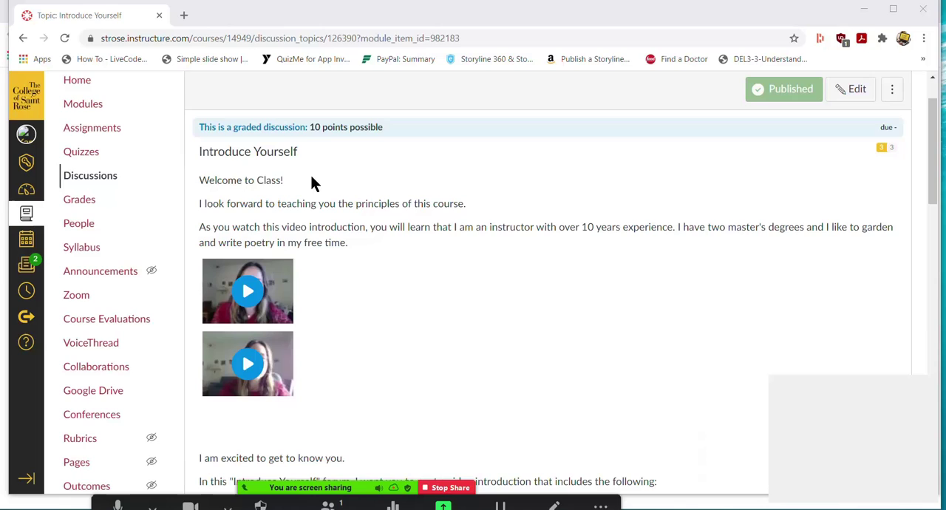
mouse_move(279, 198)
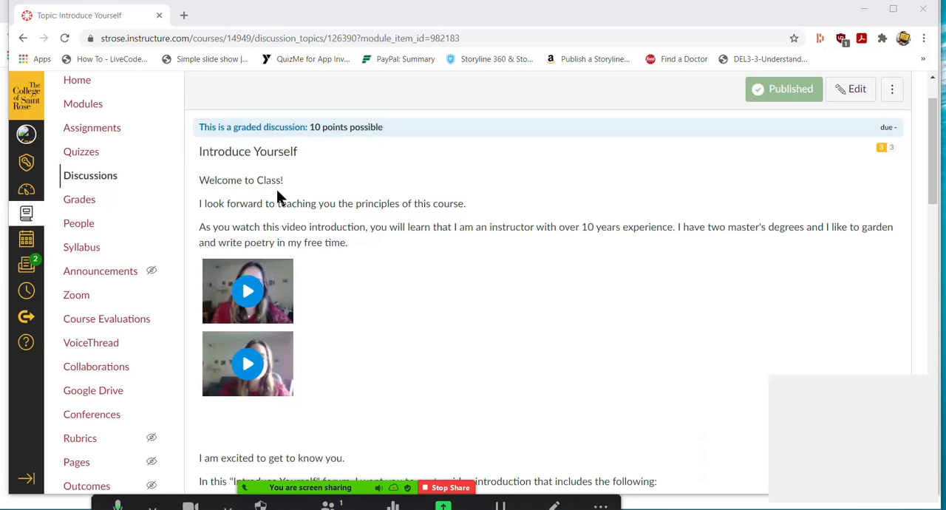
mouse_move(392, 222)
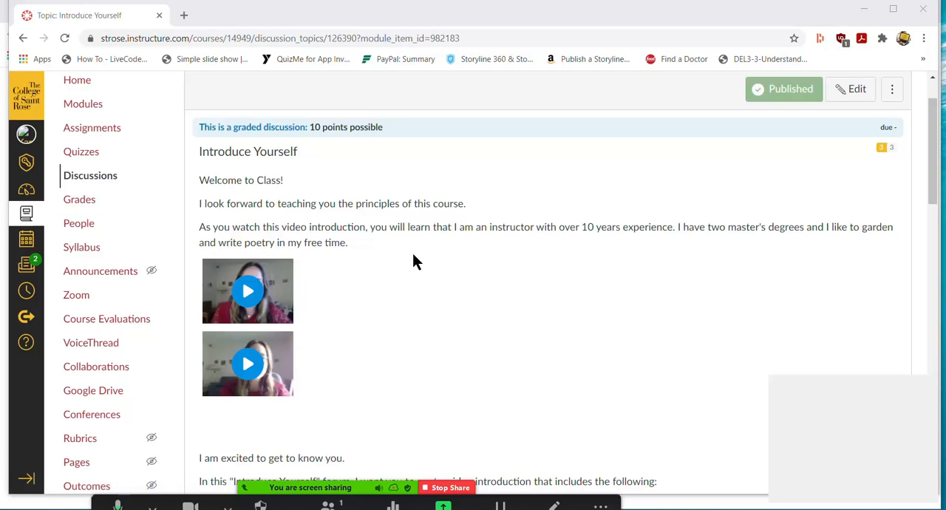
mouse_move(453, 262)
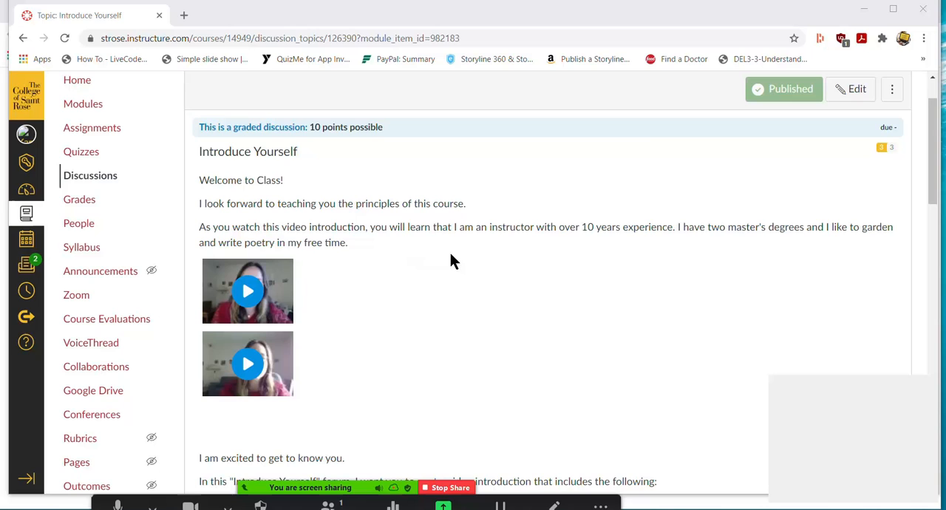
mouse_move(891, 258)
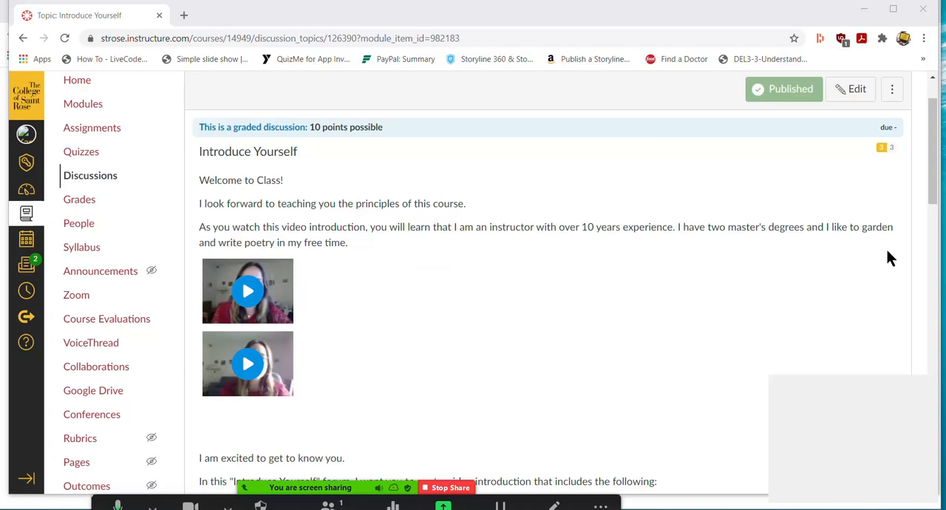
mouse_move(697, 290)
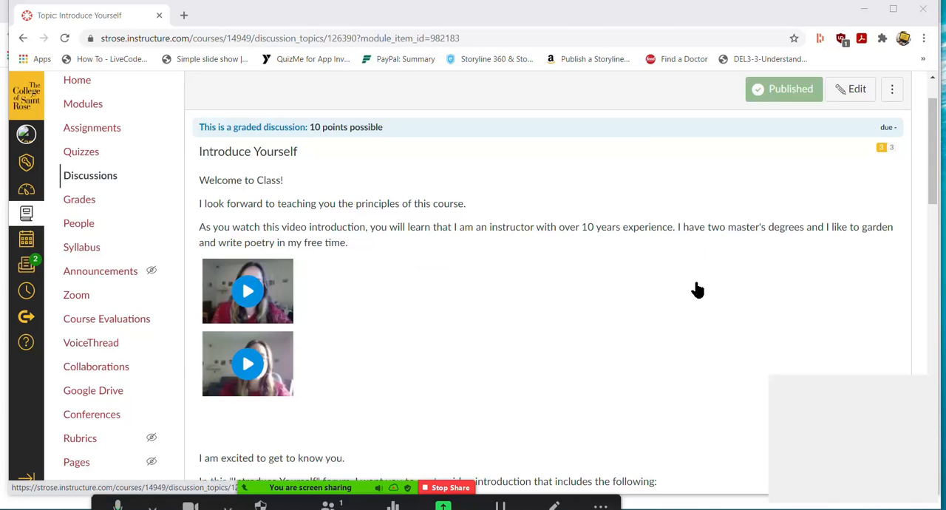
scroll("down", 3)
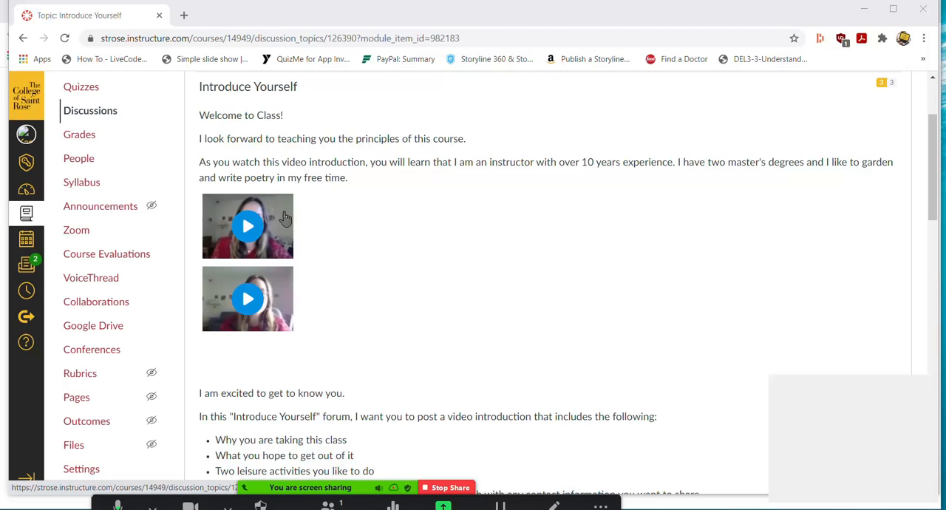
mouse_move(331, 310)
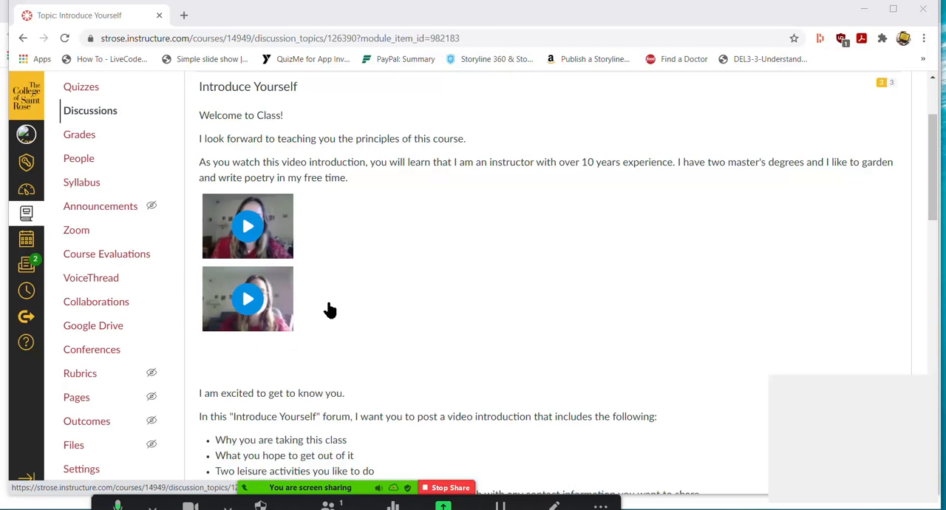
scroll("down", 3)
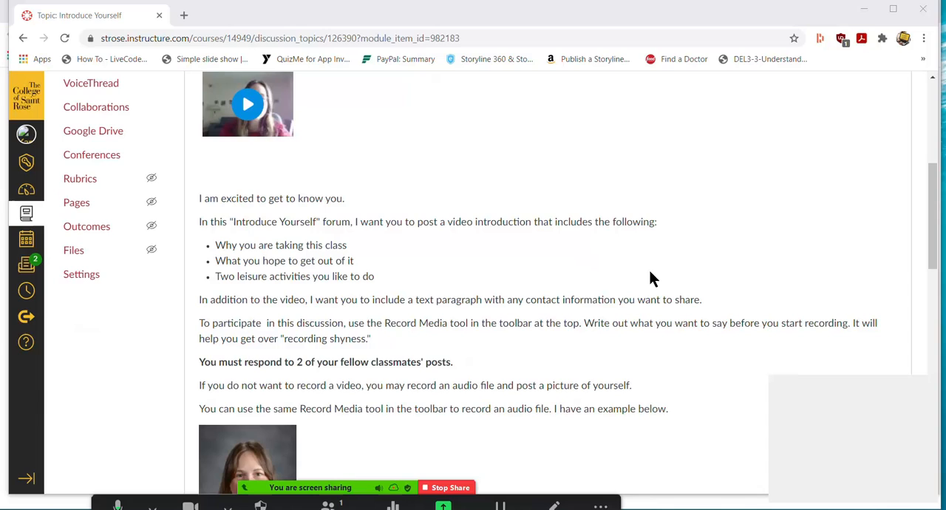
mouse_move(206, 244)
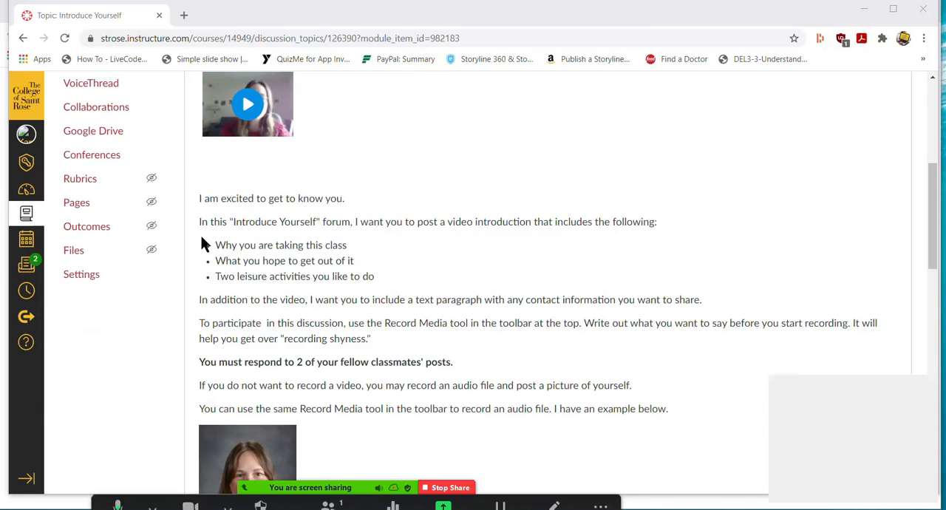
mouse_move(376, 244)
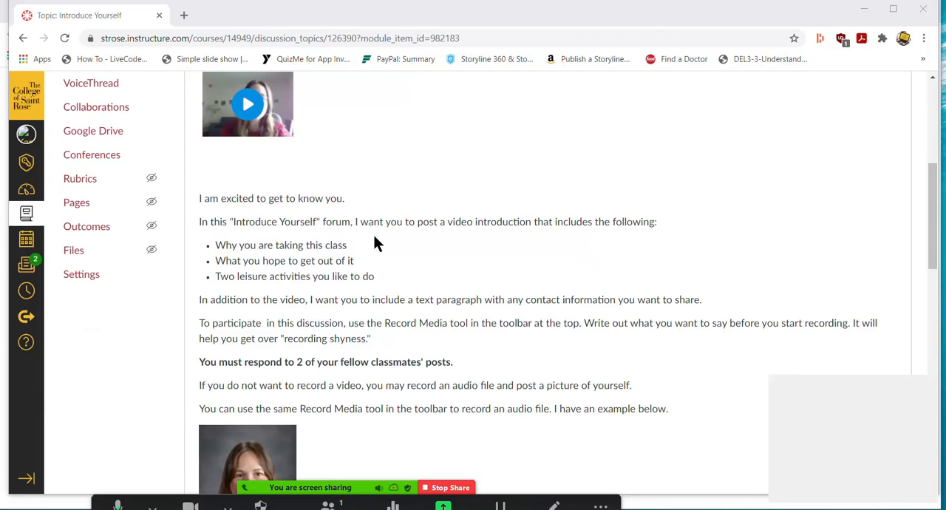
mouse_move(493, 272)
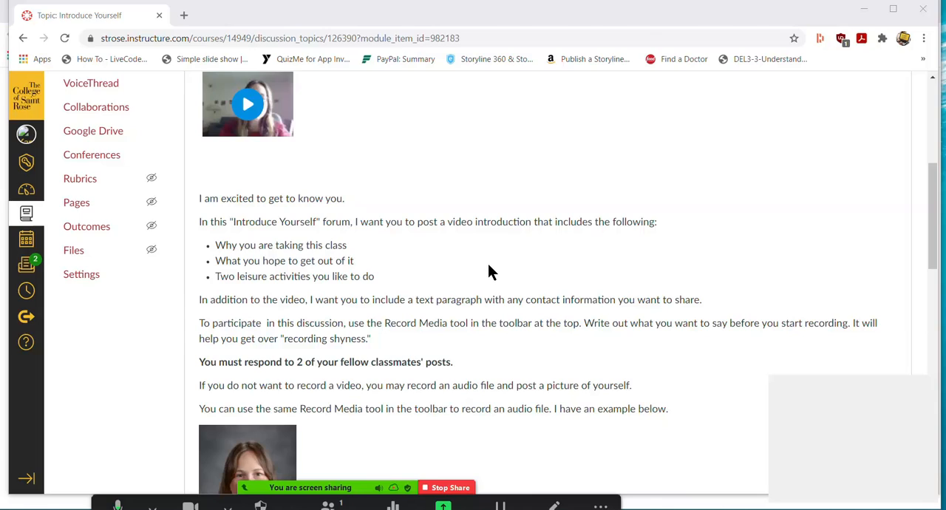
mouse_move(473, 267)
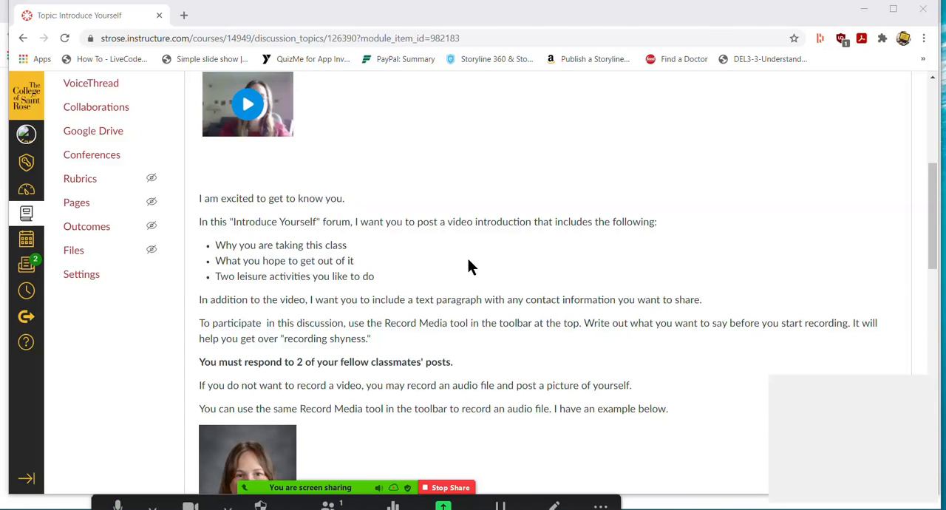
mouse_move(486, 262)
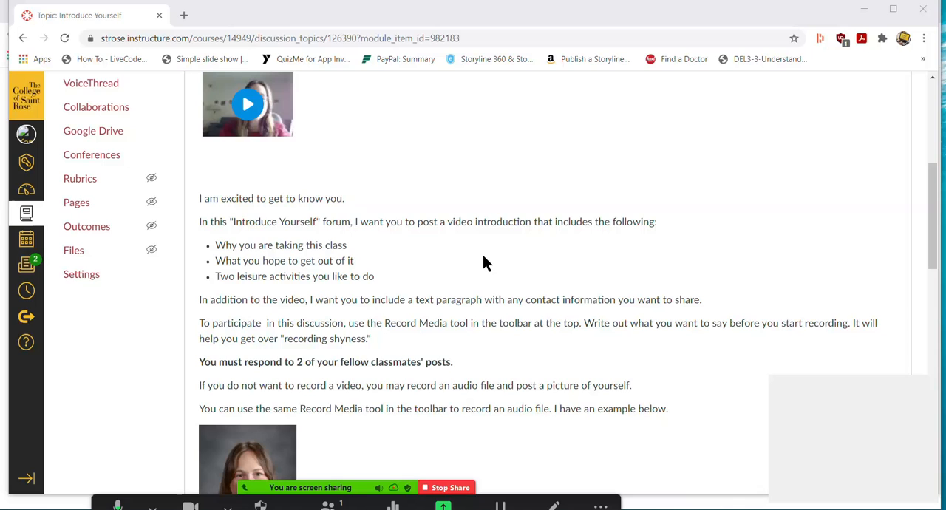
mouse_move(553, 258)
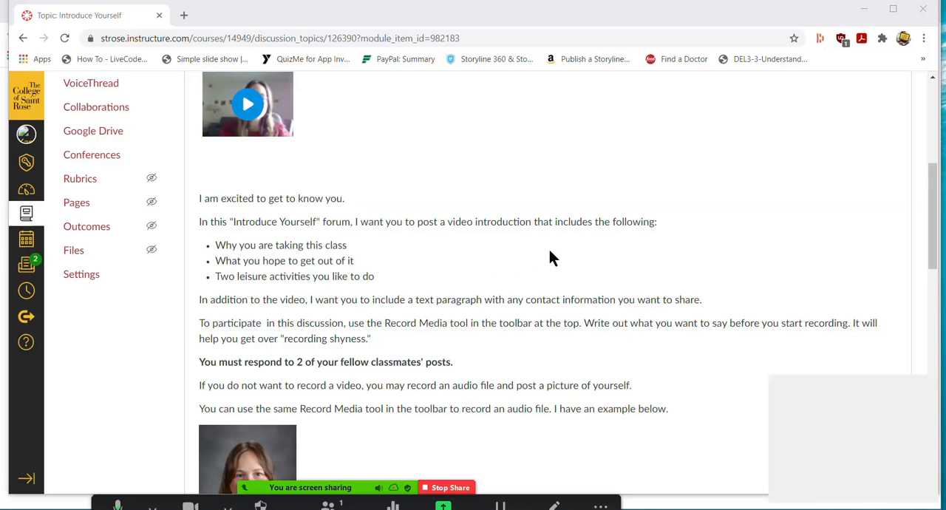
scroll("down", 3)
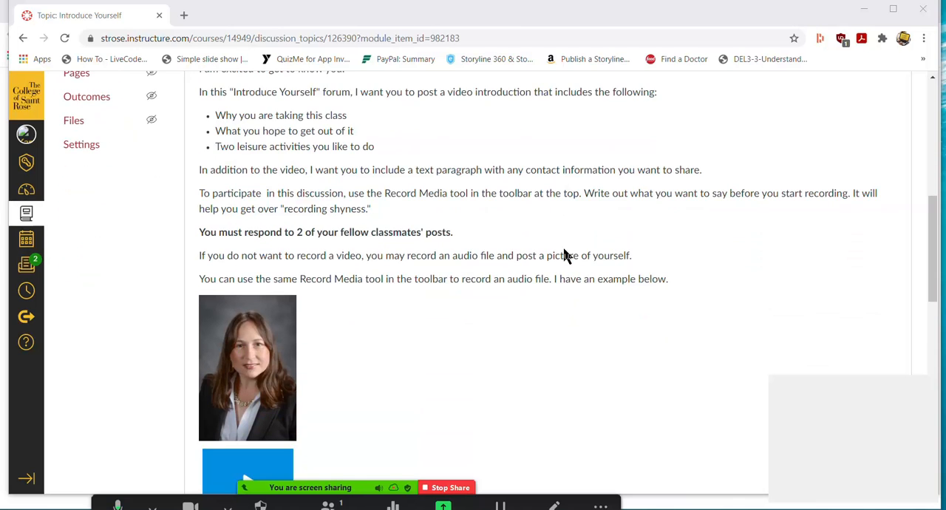
mouse_move(746, 268)
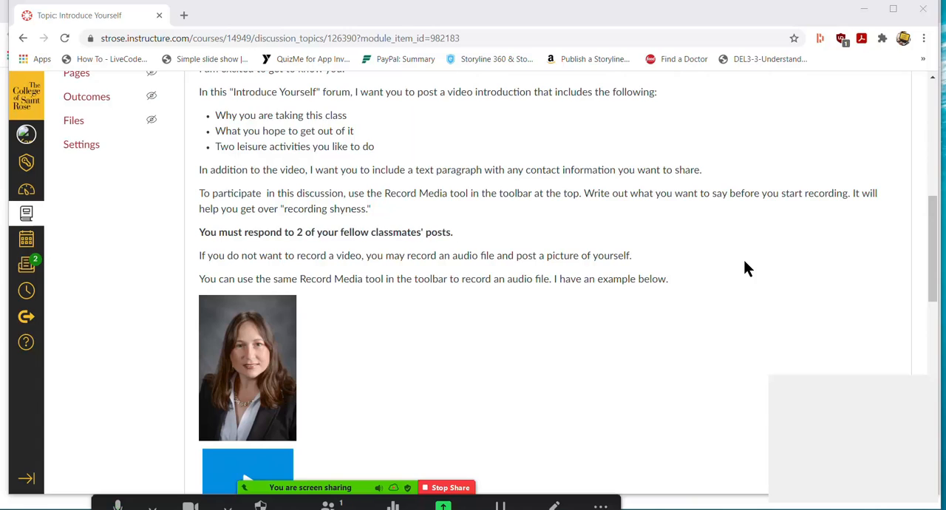
mouse_move(759, 271)
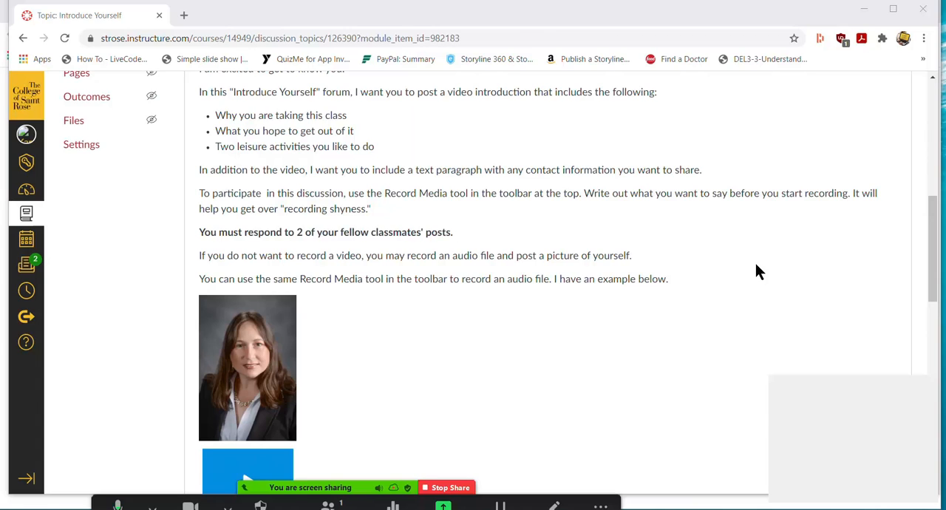
scroll("up", 3)
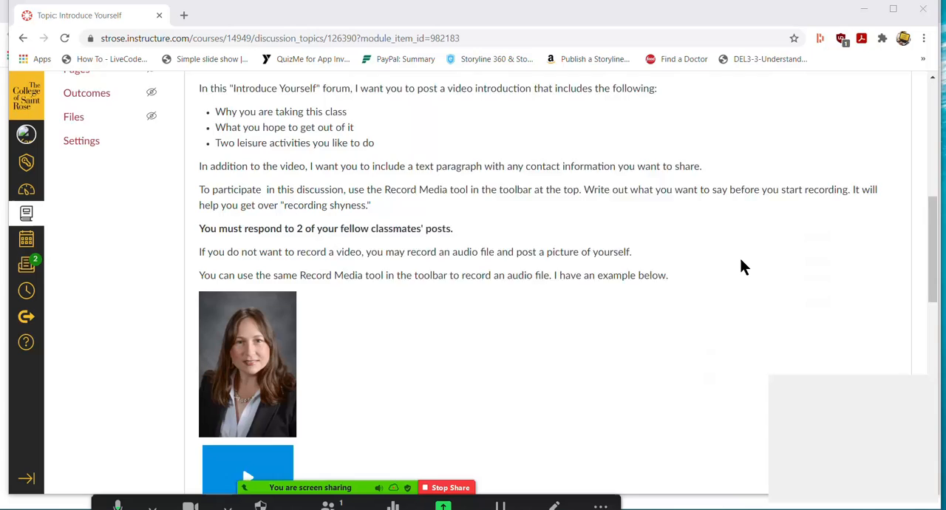
scroll("down", 3)
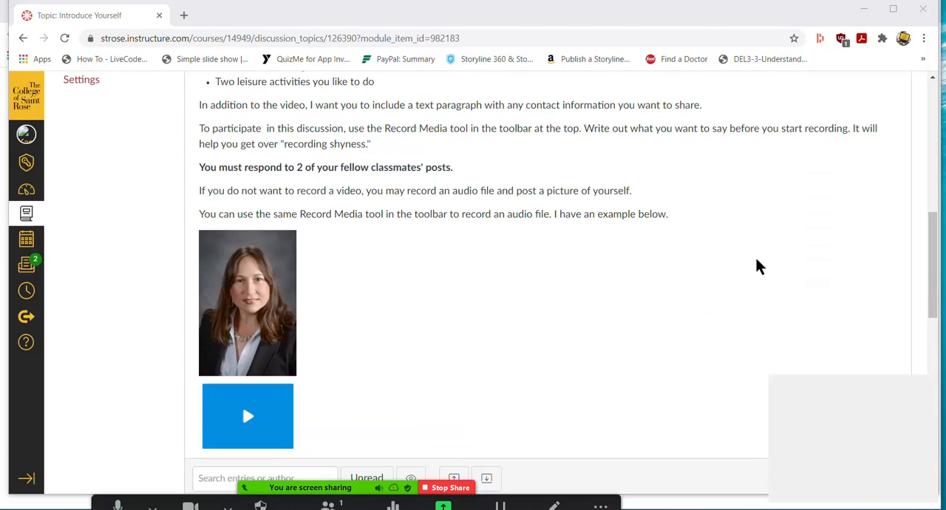
mouse_move(638, 212)
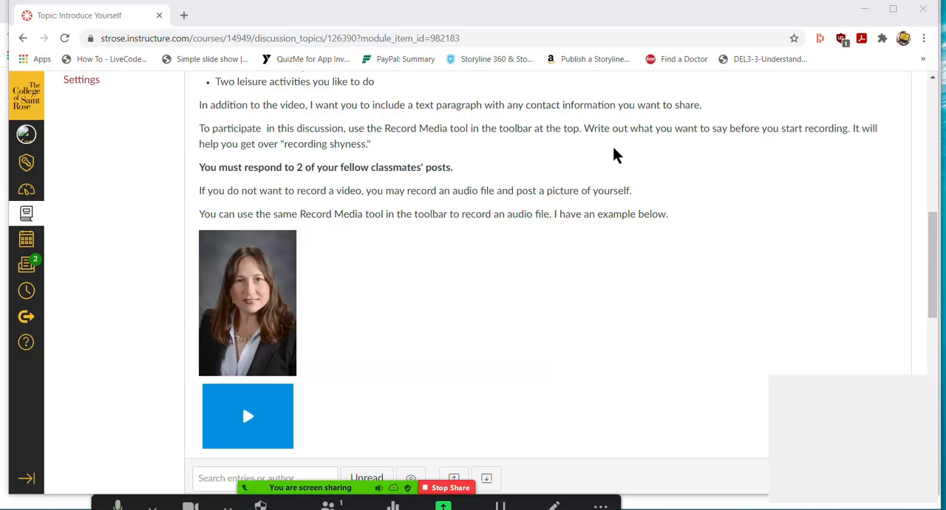
mouse_move(702, 207)
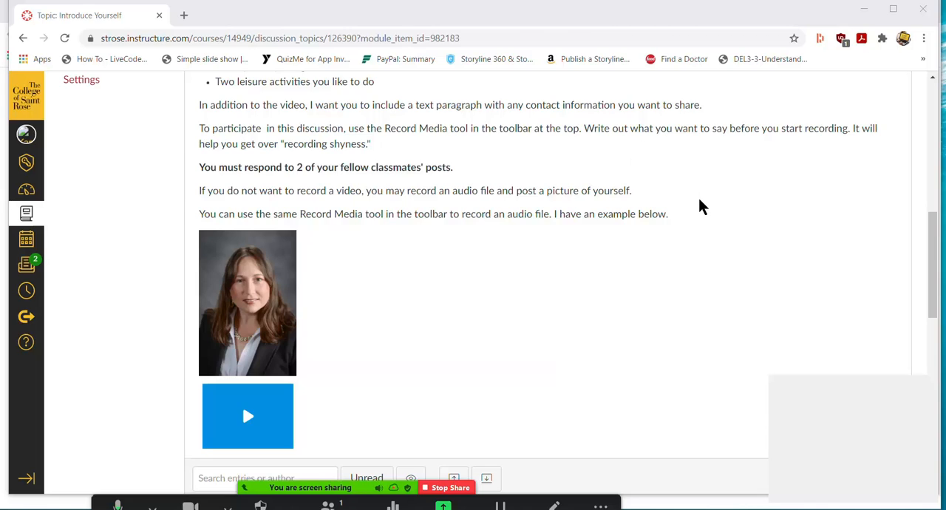
mouse_move(713, 217)
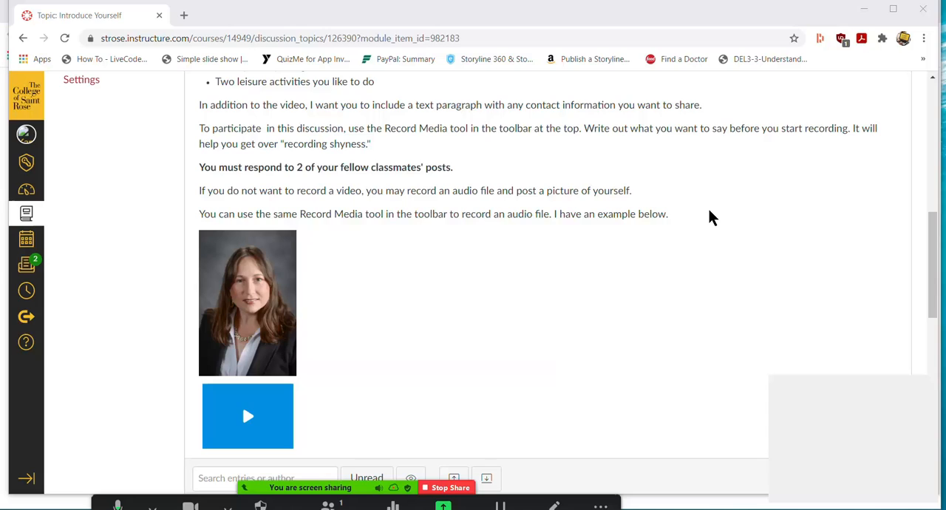
mouse_move(716, 261)
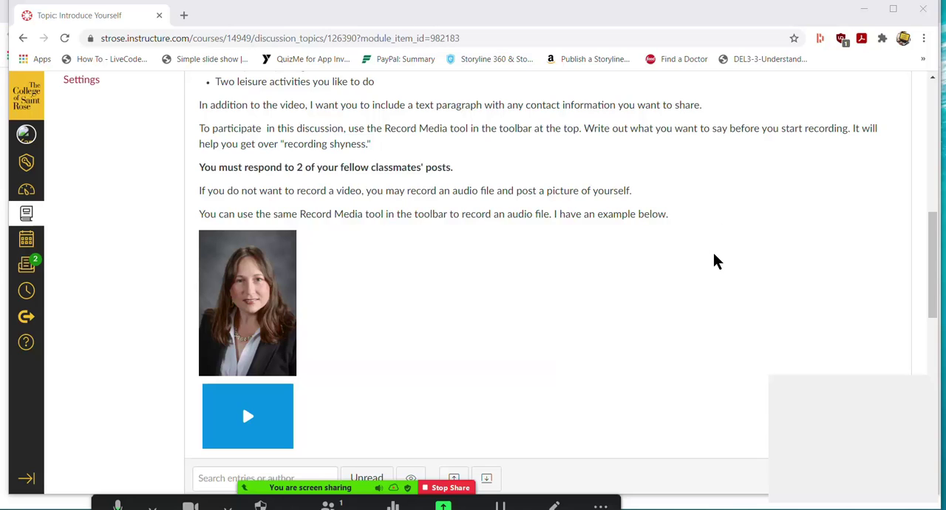
mouse_move(721, 282)
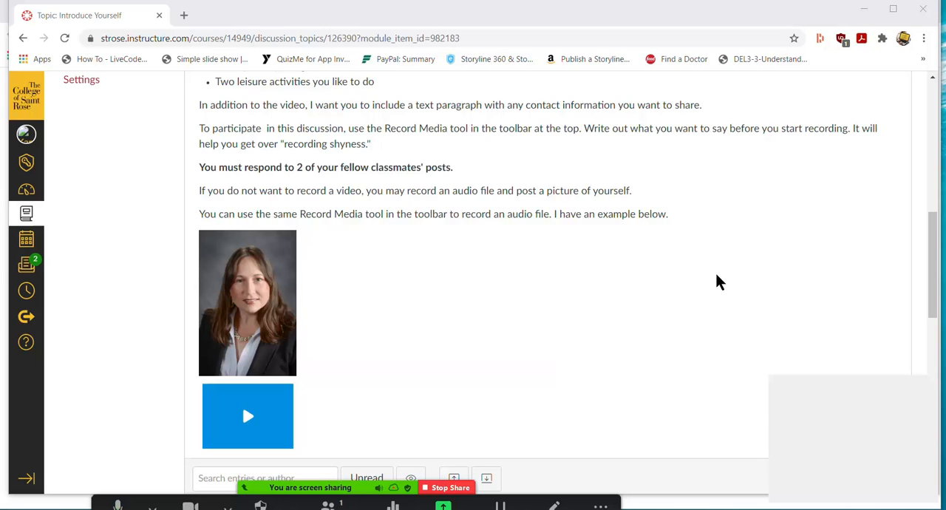
mouse_move(714, 300)
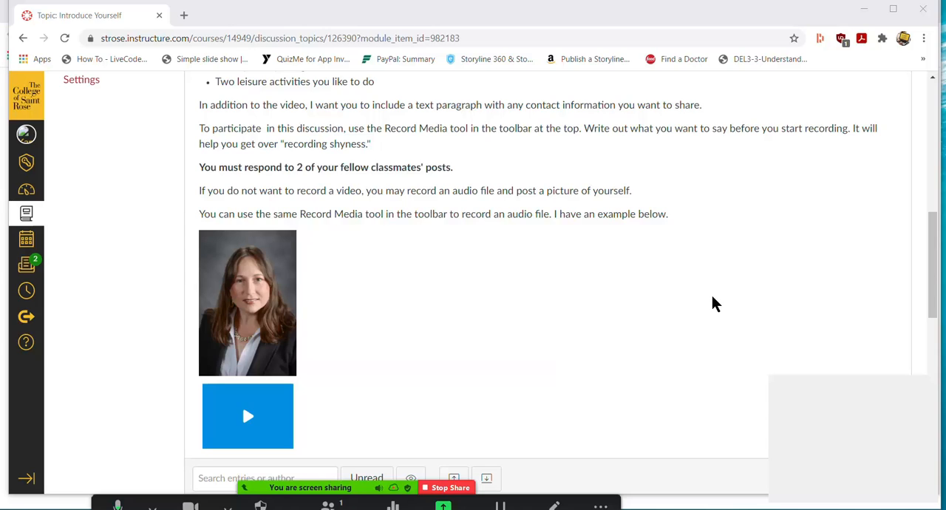
mouse_move(360, 264)
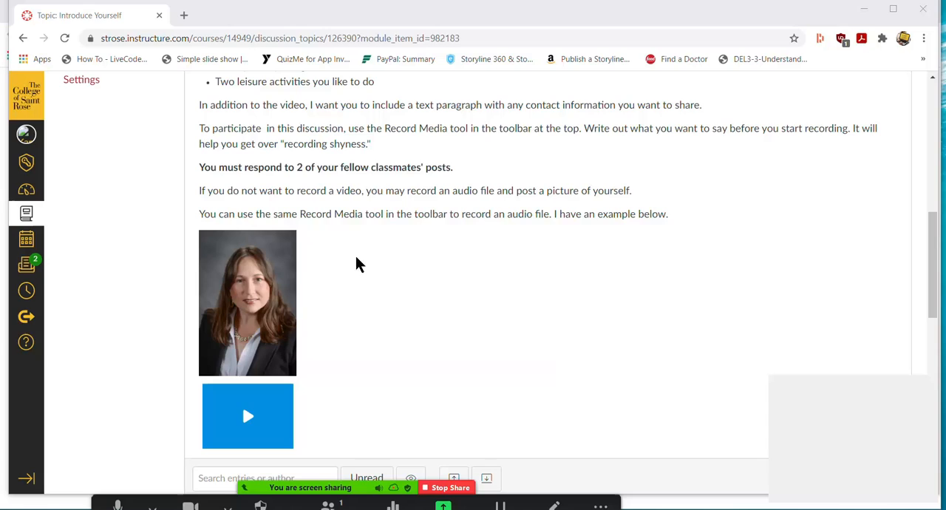
mouse_move(232, 229)
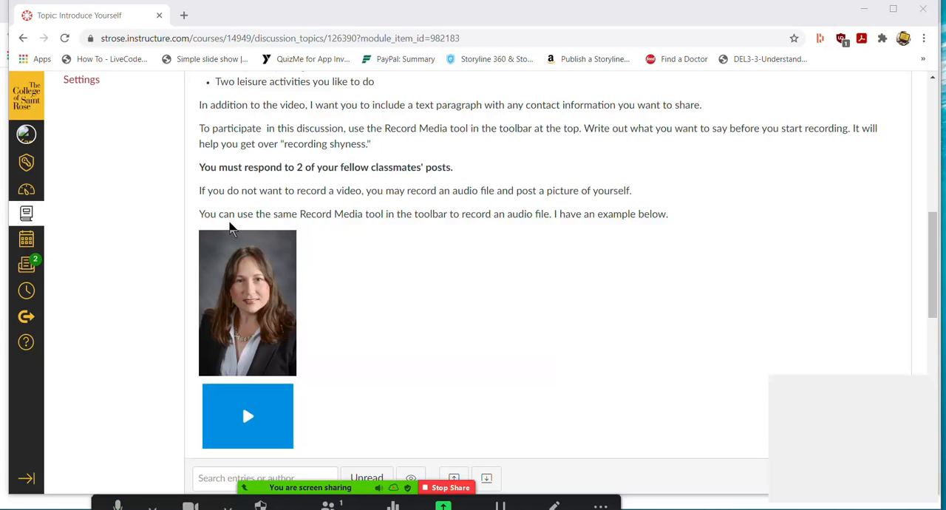
mouse_move(375, 233)
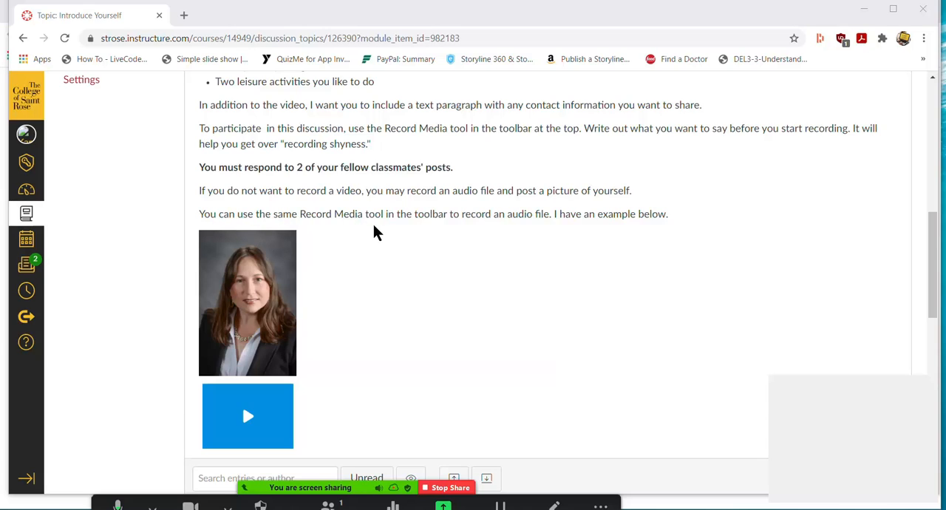
mouse_move(540, 242)
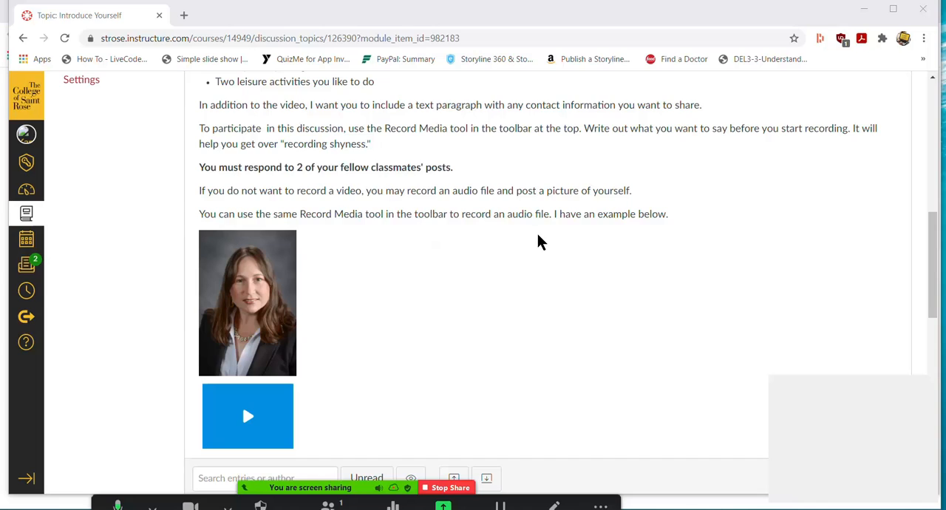
mouse_move(287, 349)
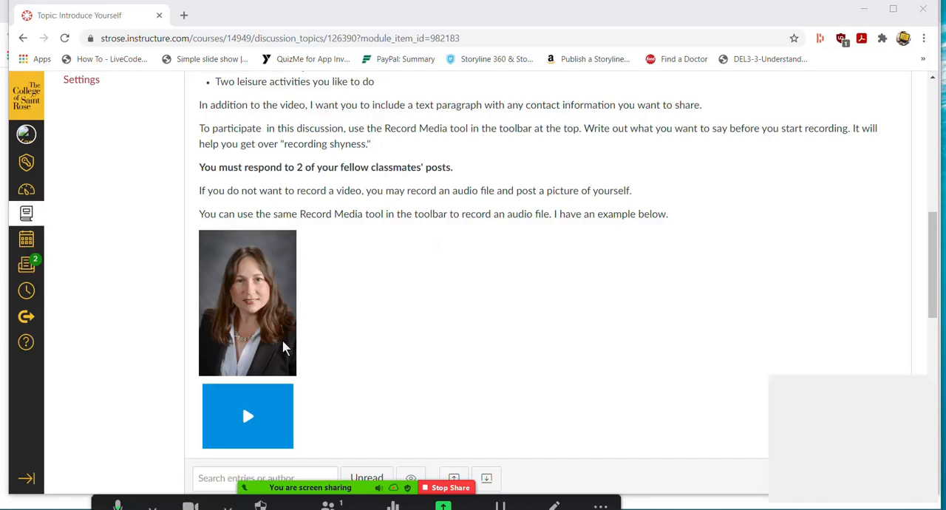
scroll("down", 3)
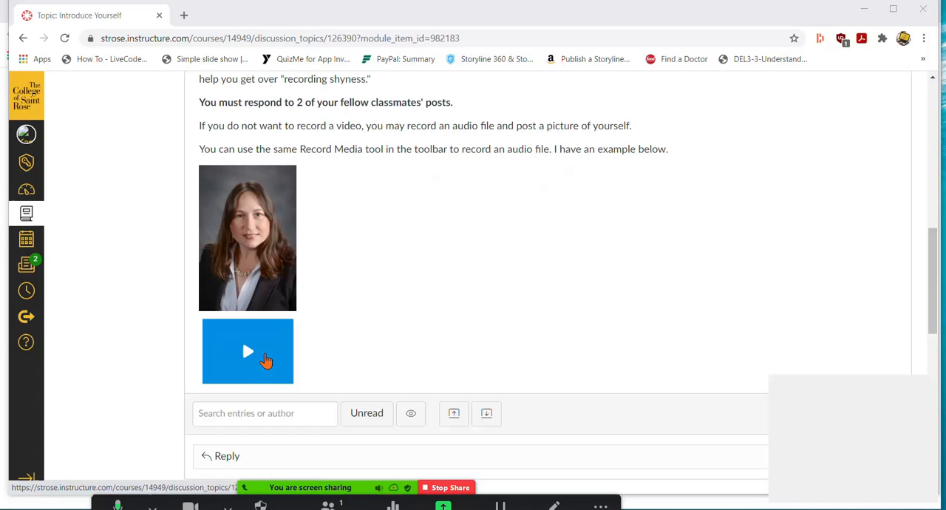
mouse_move(657, 309)
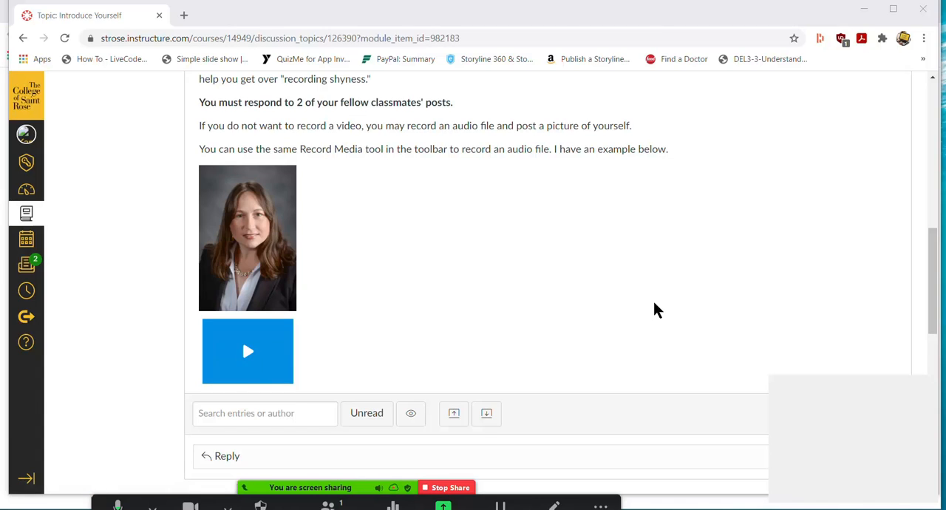